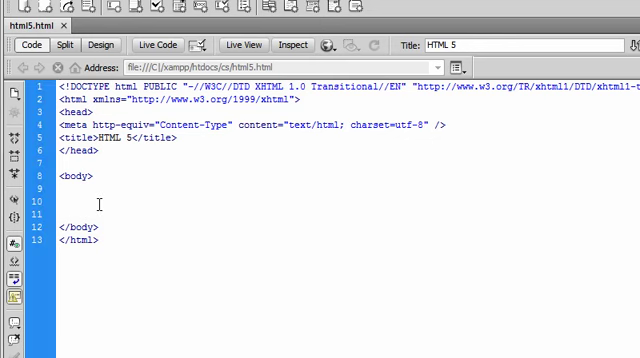
- Place the cursor in the page body and type the opening <video> tag
left_click(57, 202)
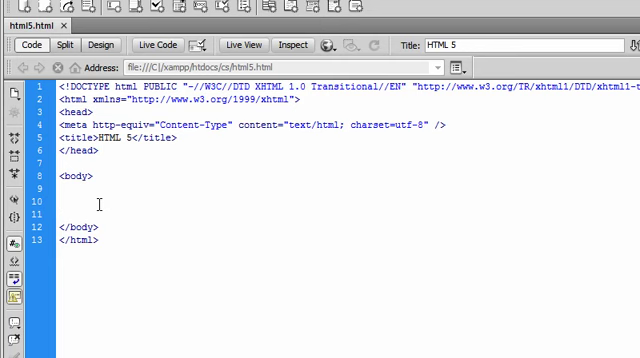
left_click(63, 202)
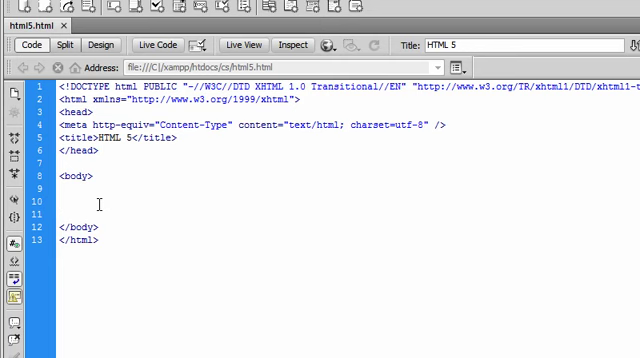
left_click(60, 200)
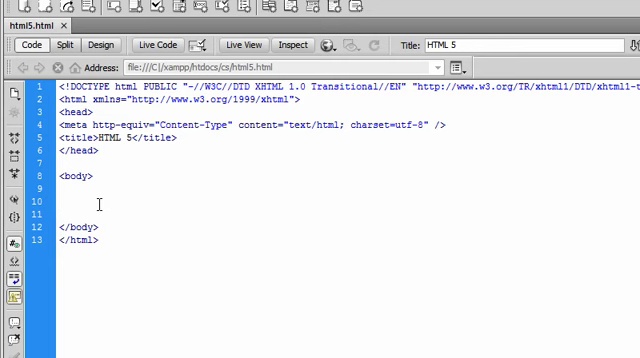
left_click(62, 202)
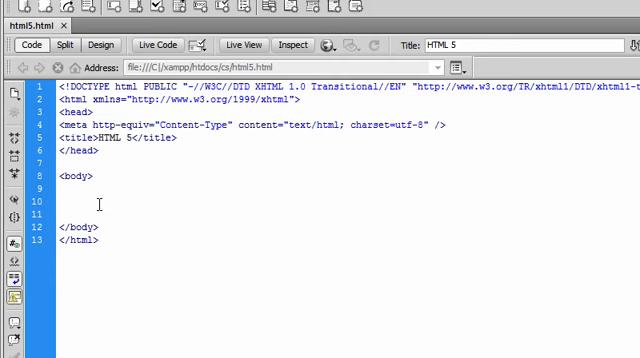
left_click(62, 202)
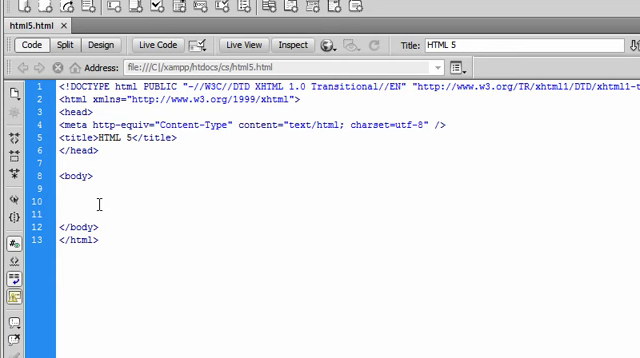
left_click(62, 201)
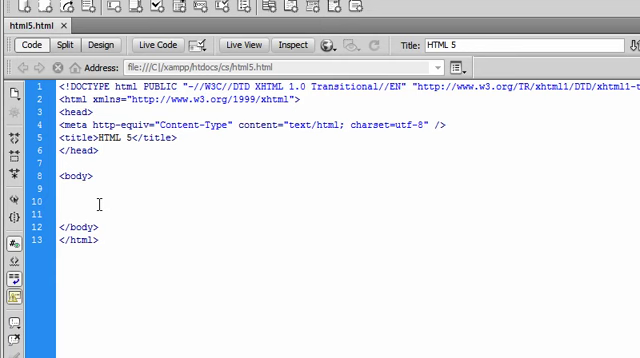
left_click(62, 201)
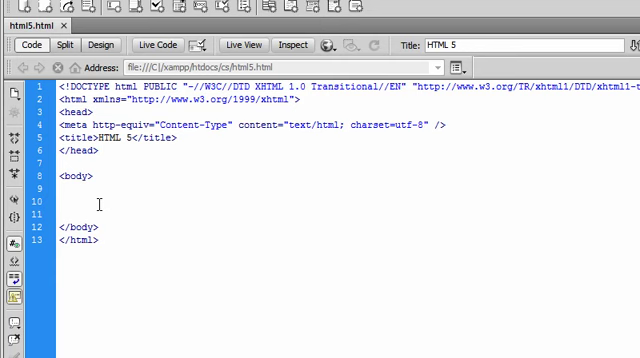
left_click(62, 202)
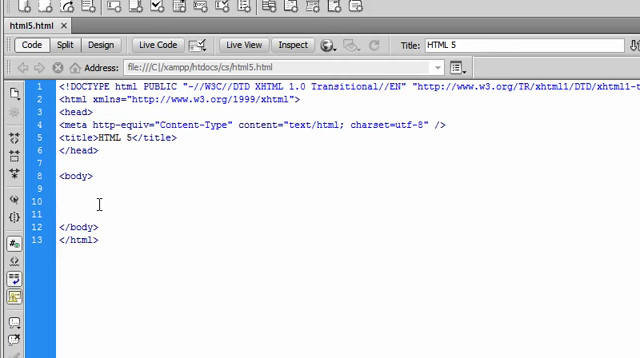
left_click(60, 200)
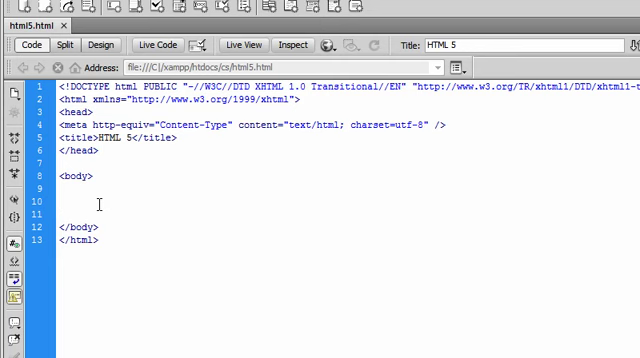
left_click(63, 200)
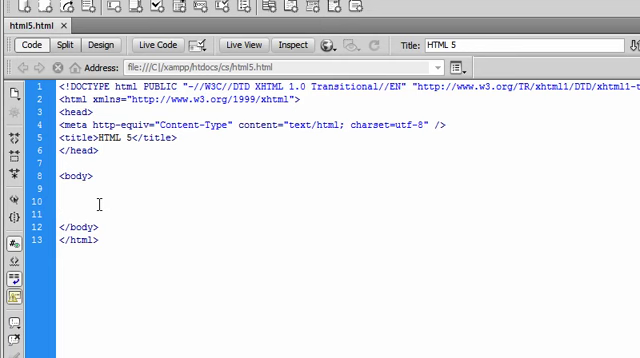
left_click(62, 201)
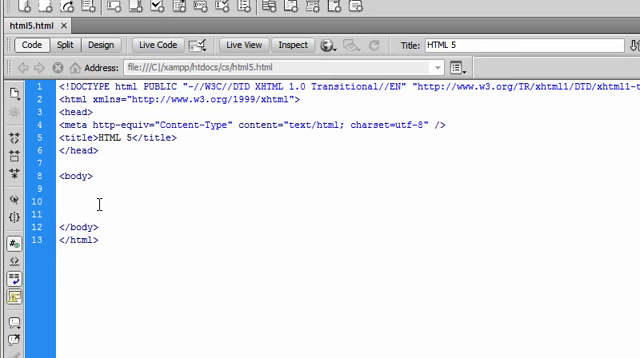
left_click(62, 202)
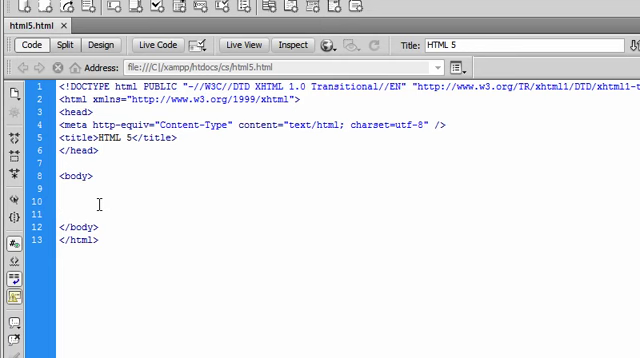
left_click(62, 201)
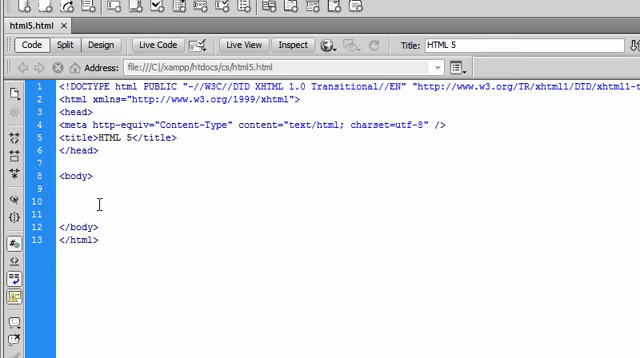
type("<vide")
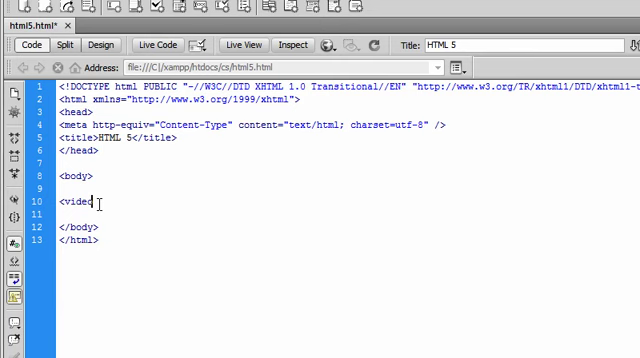
type("o")
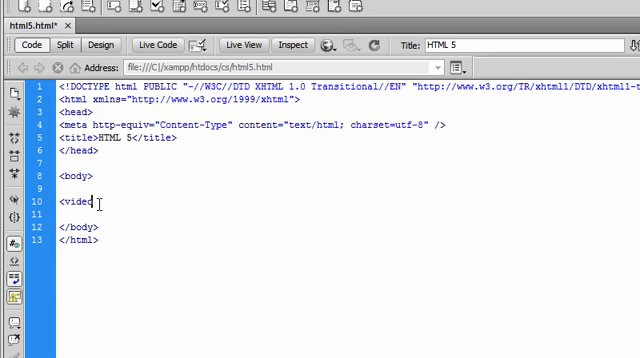
type("o")
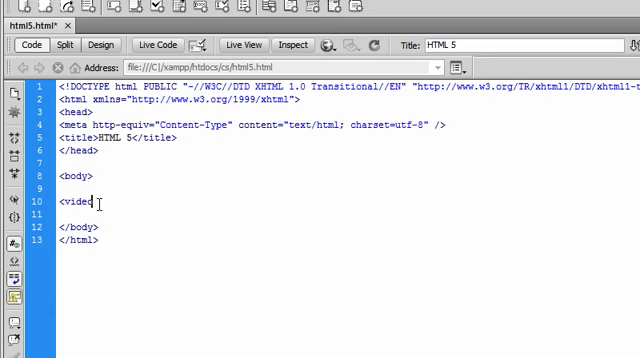
type("o")
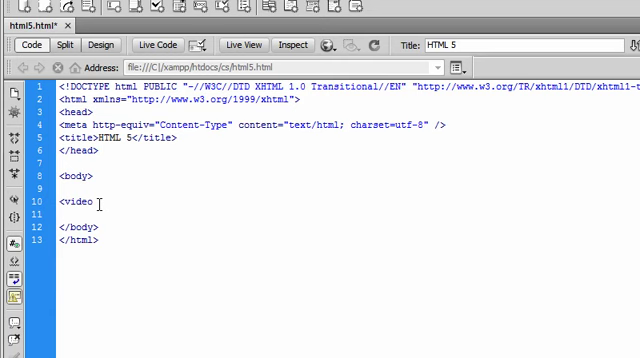
type("></video>")
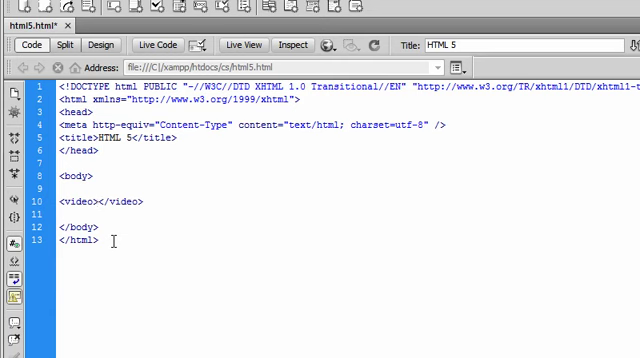
- Type the fallback text "Your browser doesn't suopport HTML 5" and begin a src attribute
type("Your")
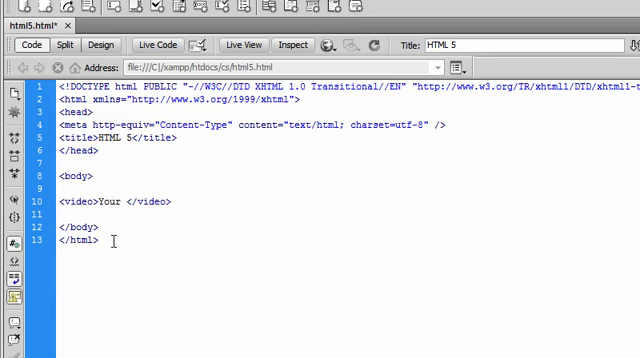
type("browser")
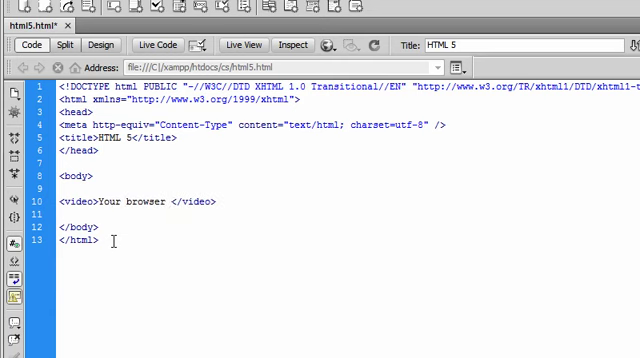
type("doesn't")
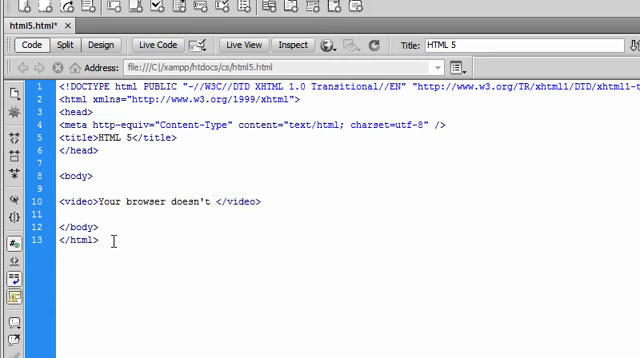
left_click(204, 201)
type("sup")
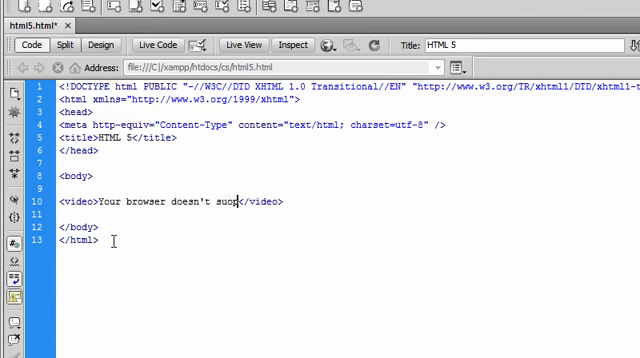
type("port HTML 5")
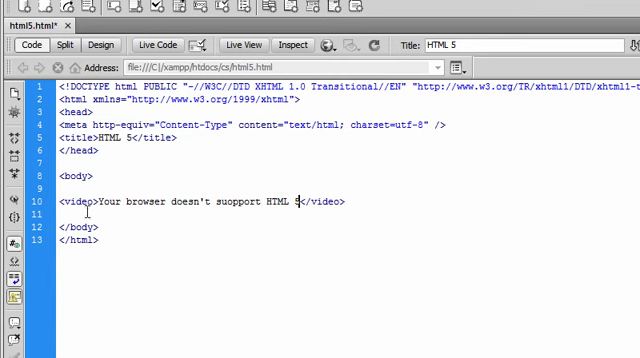
type("src")
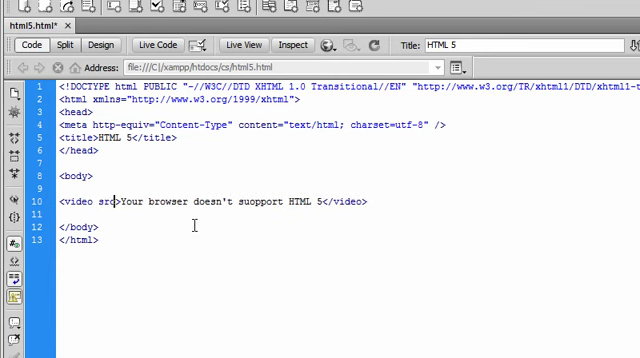
- Give the video tag src="video.mov", width 800, height 450 and the controls attribute
type("=\"video.mov\" width=\"800")
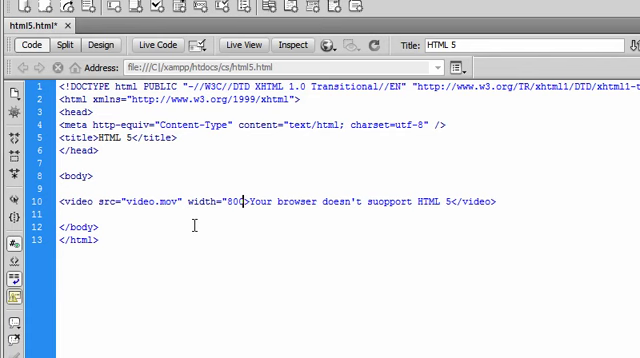
type("\"")
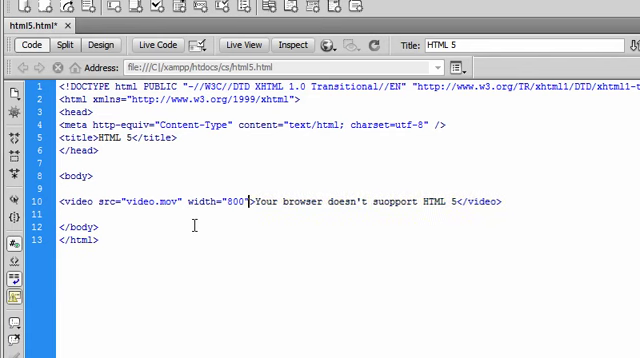
type("height>")
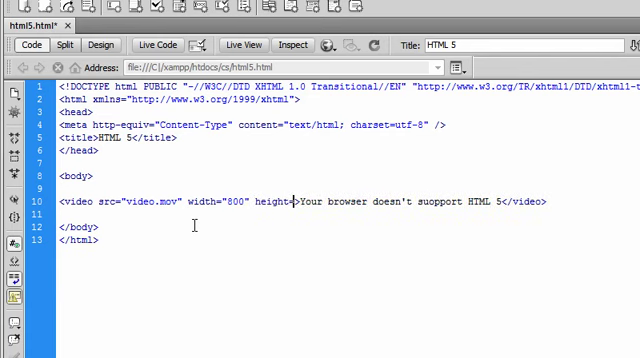
type("450")
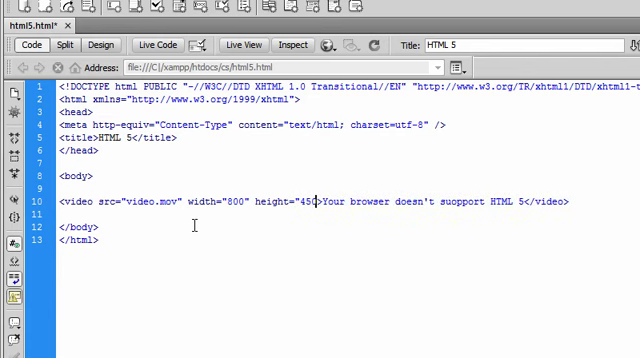
type("controls")
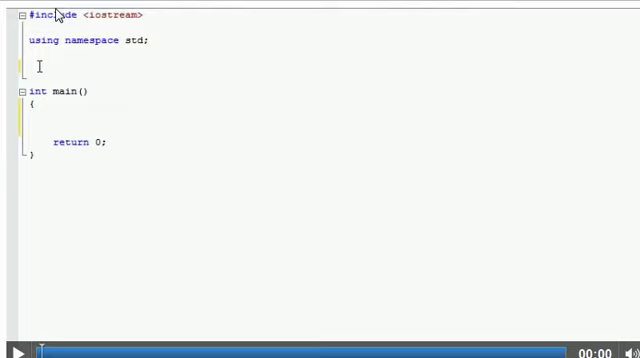
- Start playback of the embedded C++ clip in Chrome's built-in video player
type("class game")
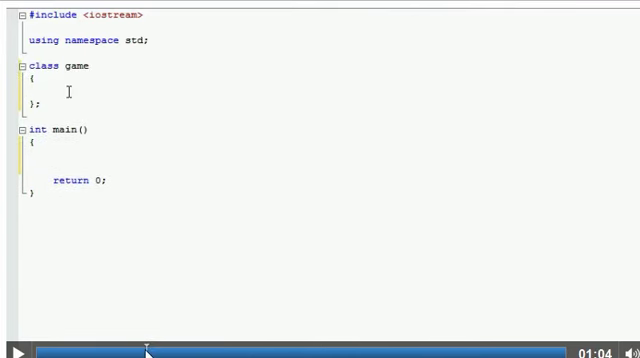
type("private:")
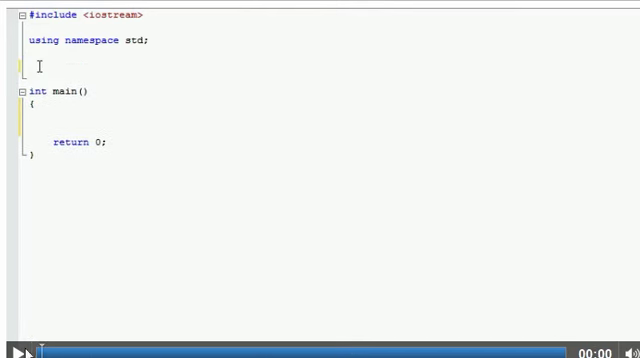
left_click(16, 350)
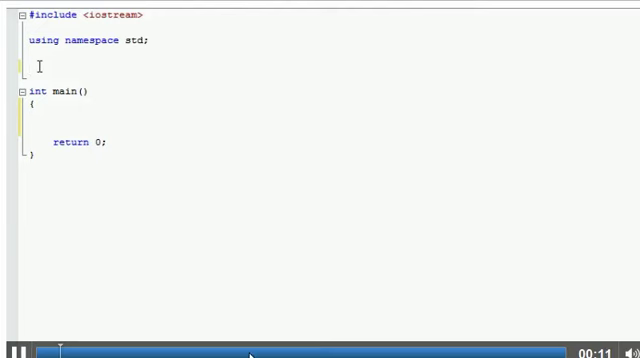